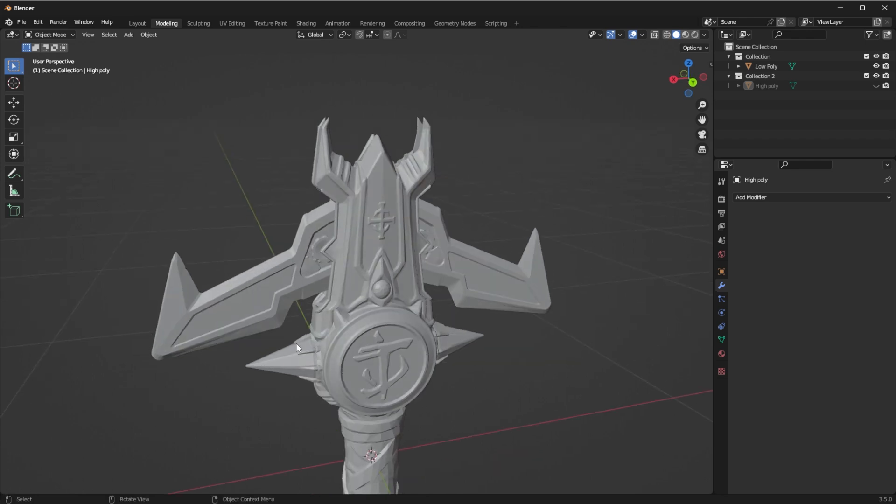
pyautogui.moveTo(433, 247)
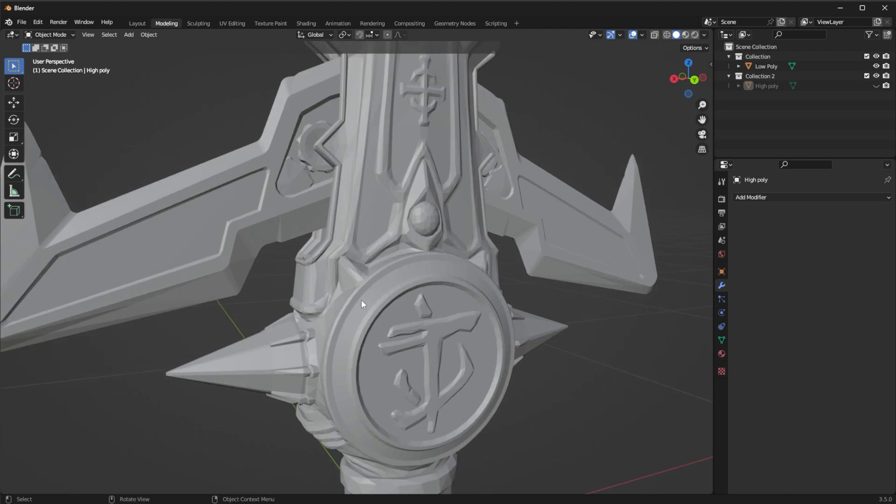
pyautogui.moveTo(435, 446)
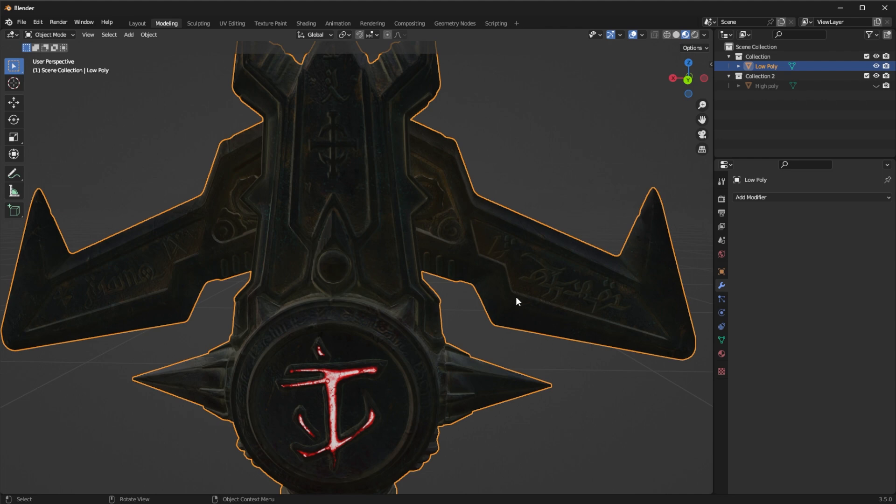
pyautogui.moveTo(507, 308)
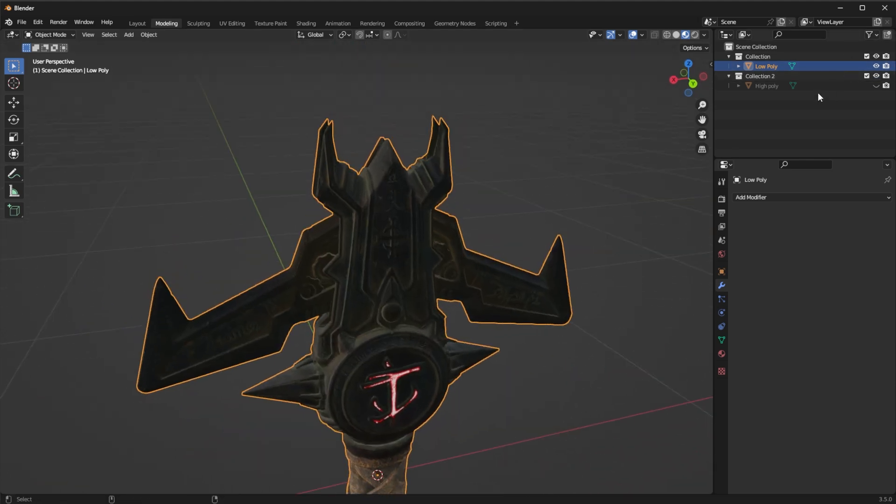
# Paste a duplicate of the Low Poly handle to serve as the high-poly copy.
pyautogui.press('ctrl+v')
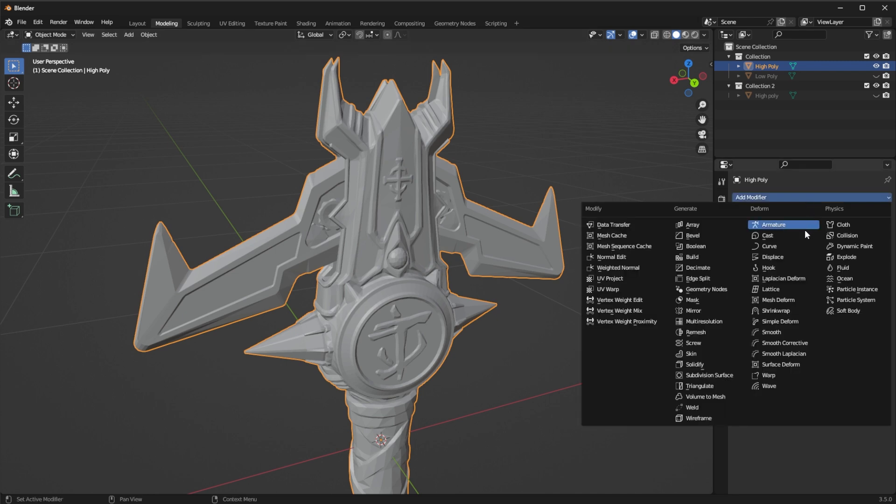
pyautogui.moveTo(695, 331)
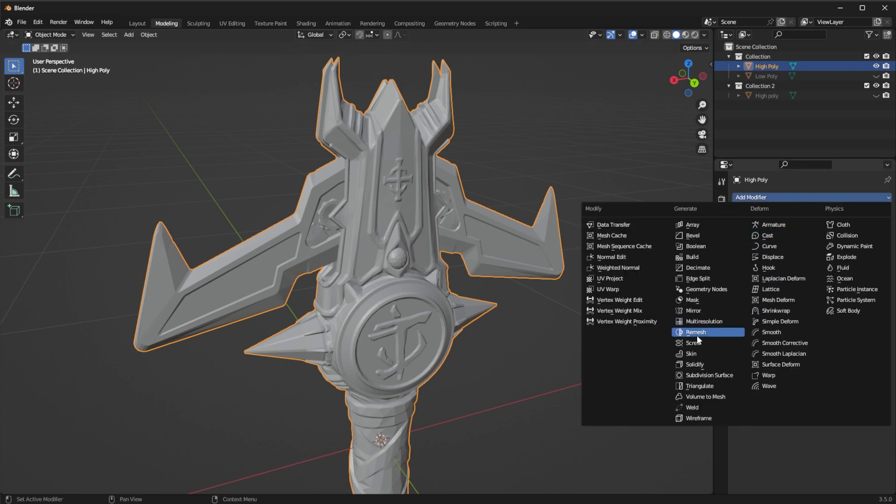
# Add a Smooth-mode Remesh modifier with octree depth 11 and apply it.
pyautogui.click(695, 332)
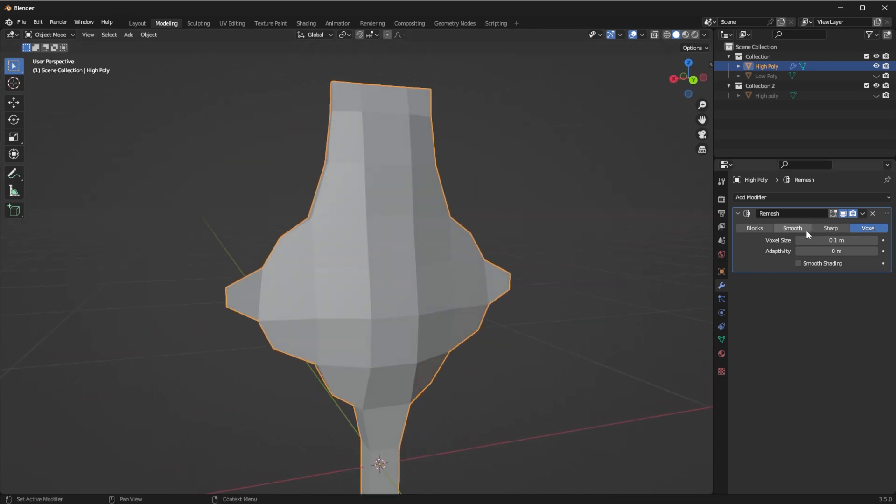
pyautogui.click(792, 228)
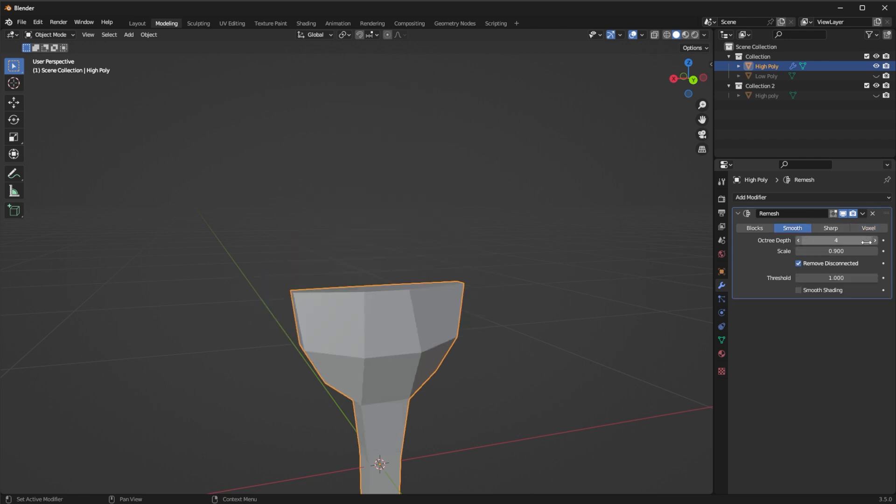
pyautogui.doubleClick(836, 240)
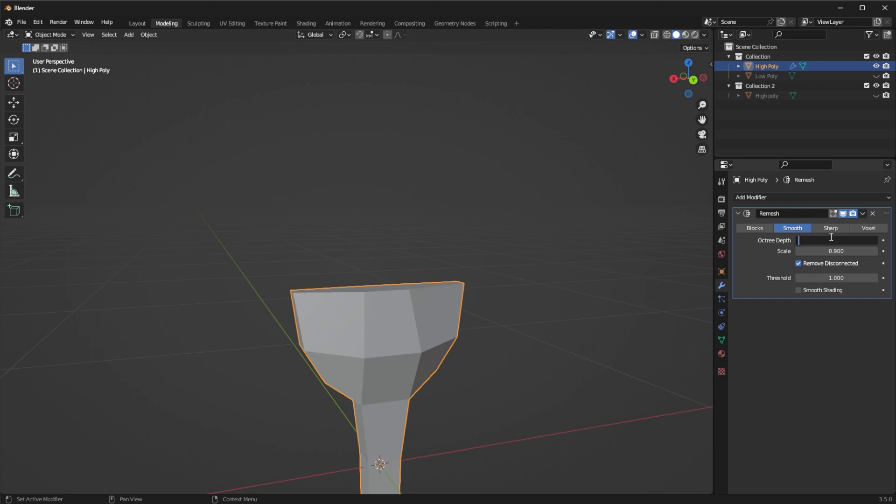
pyautogui.write('11')
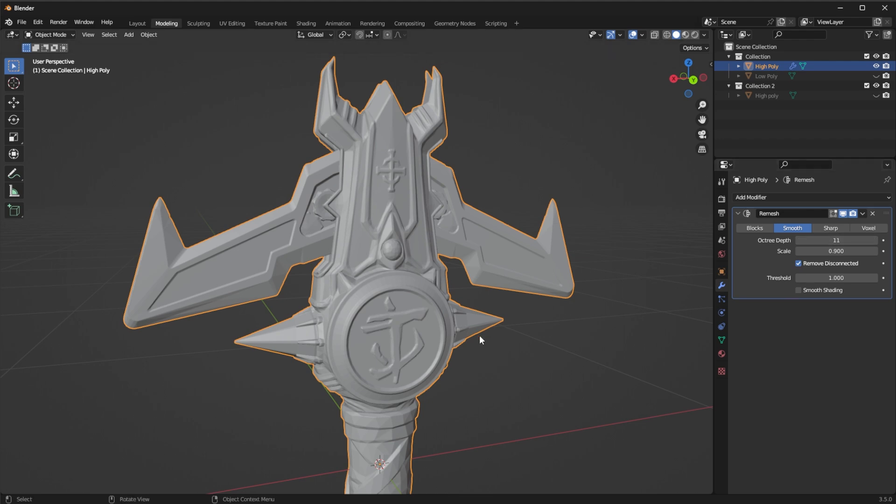
pyautogui.moveTo(485, 341)
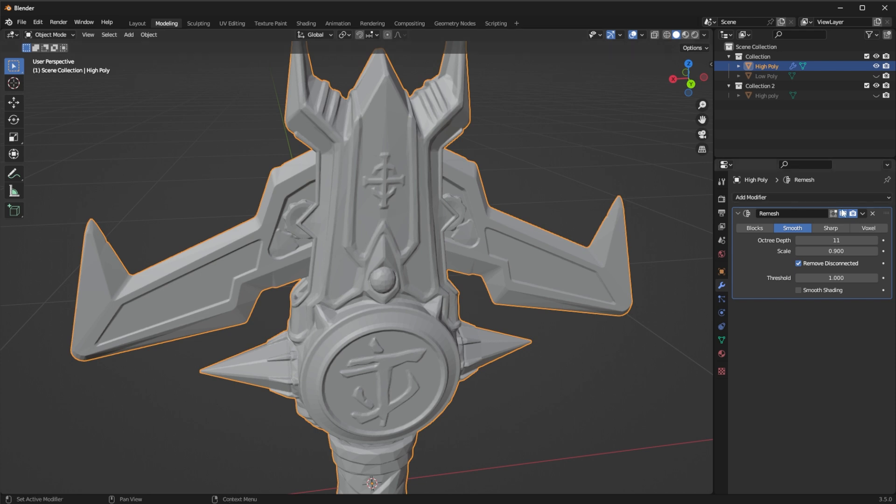
pyautogui.click(863, 213)
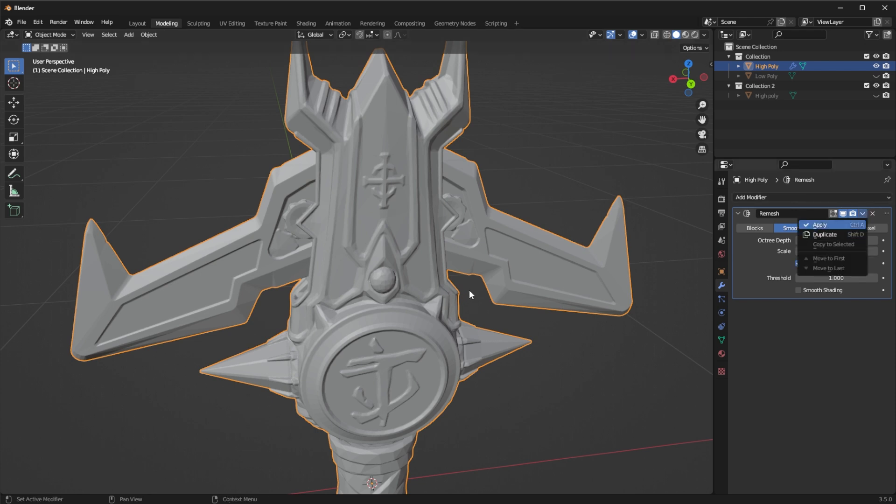
pyautogui.moveTo(766, 321)
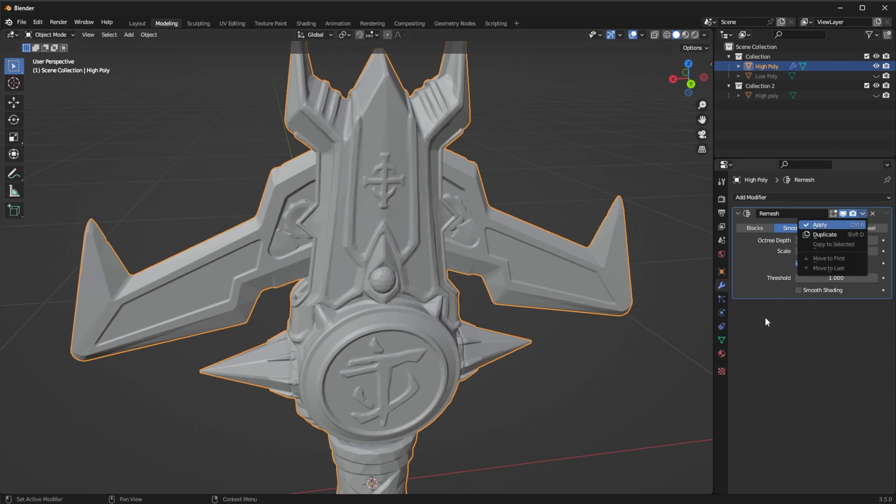
pyautogui.click(820, 224)
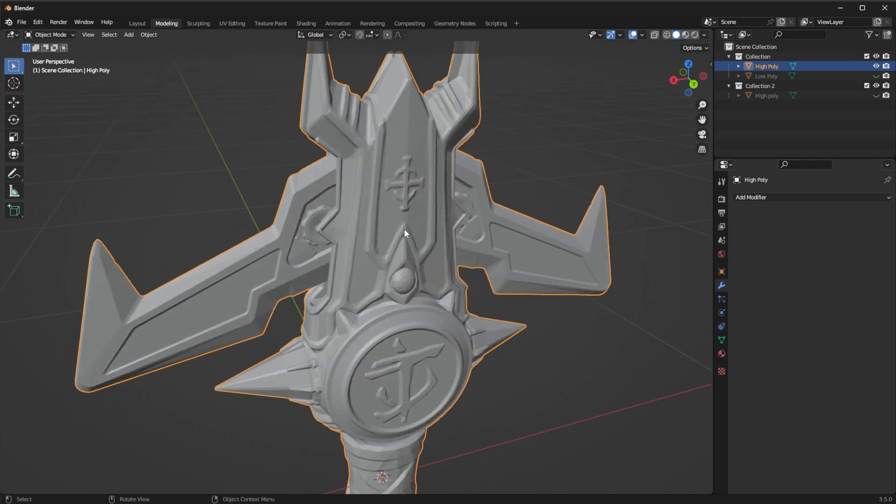
# Enter Edit Mode to inspect the dense remeshed mesh, then return to Object Mode.
pyautogui.press('Tab')
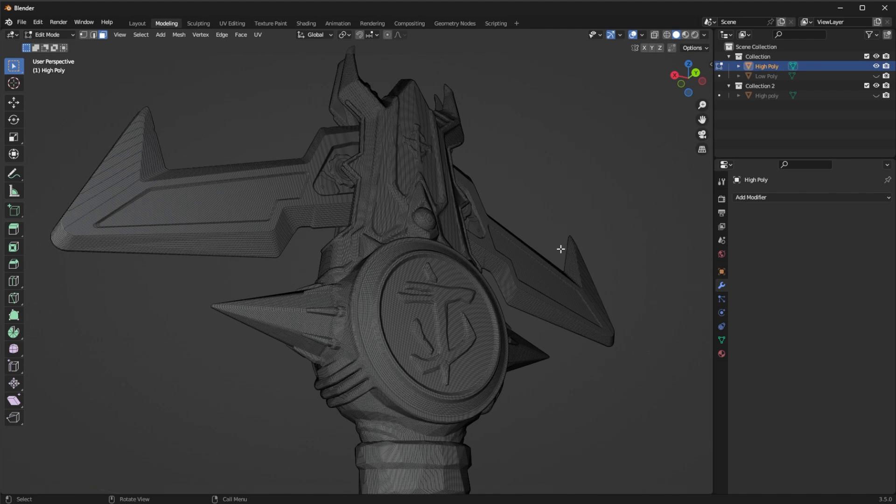
pyautogui.press('Tab')
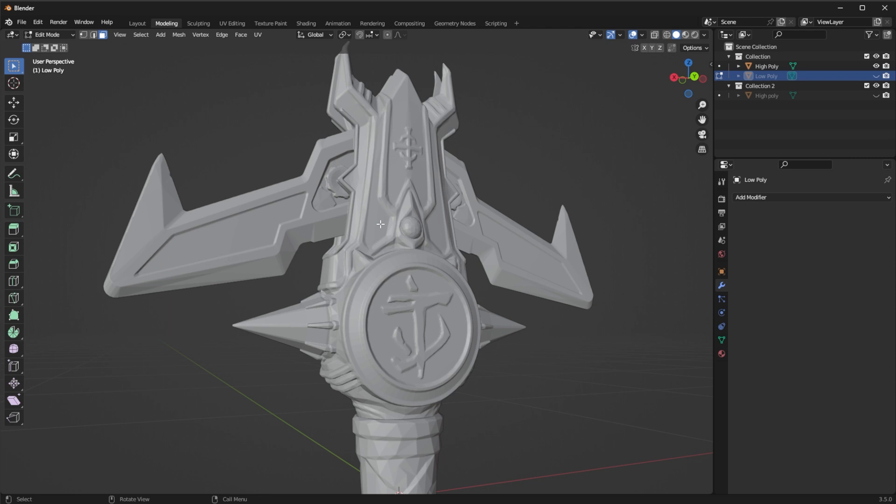
pyautogui.moveTo(789, 238)
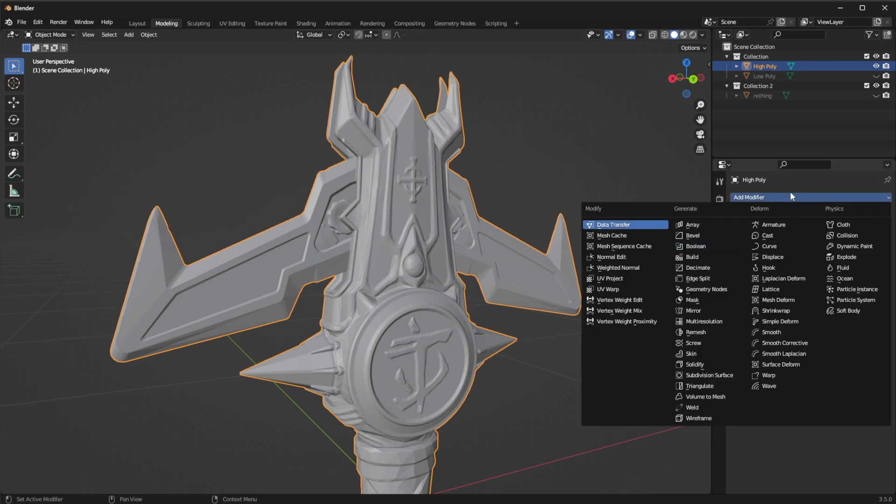
# Add a Data Transfer modifier copying smooth face flags and face-corner UVs, choosing a source.
pyautogui.click(614, 224)
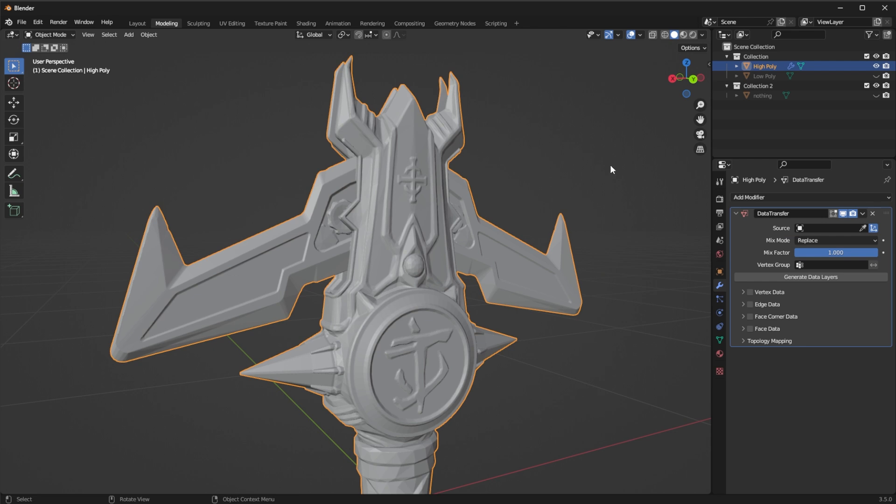
pyautogui.moveTo(854, 387)
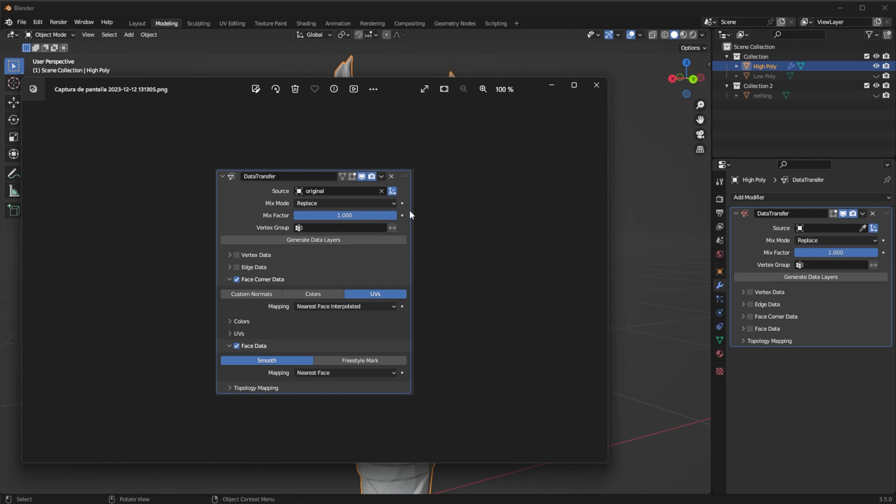
pyautogui.moveTo(399, 97)
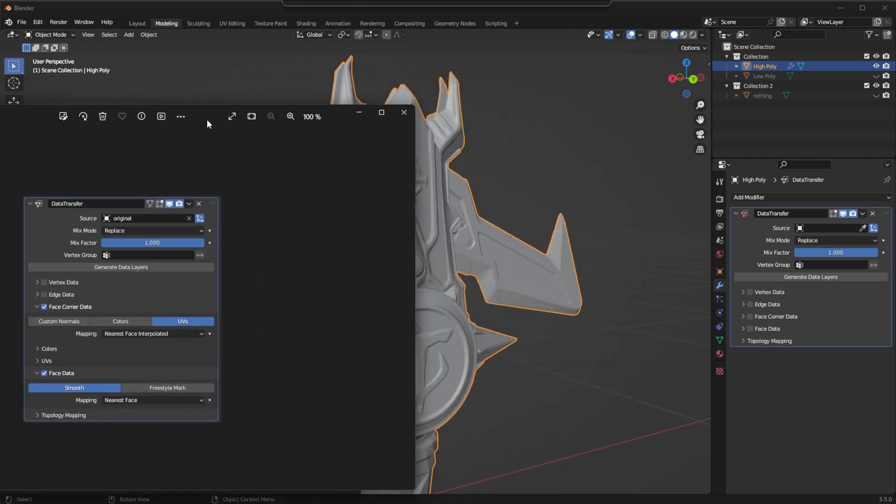
pyautogui.click(404, 112)
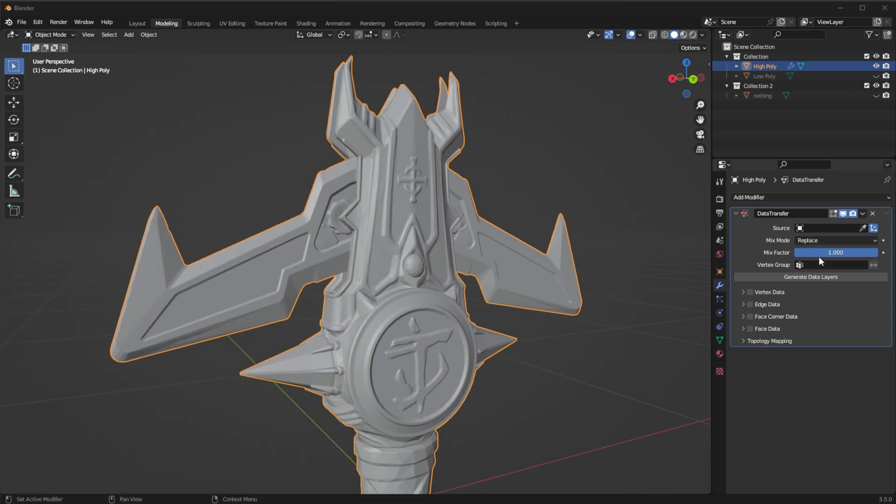
pyautogui.moveTo(737, 337)
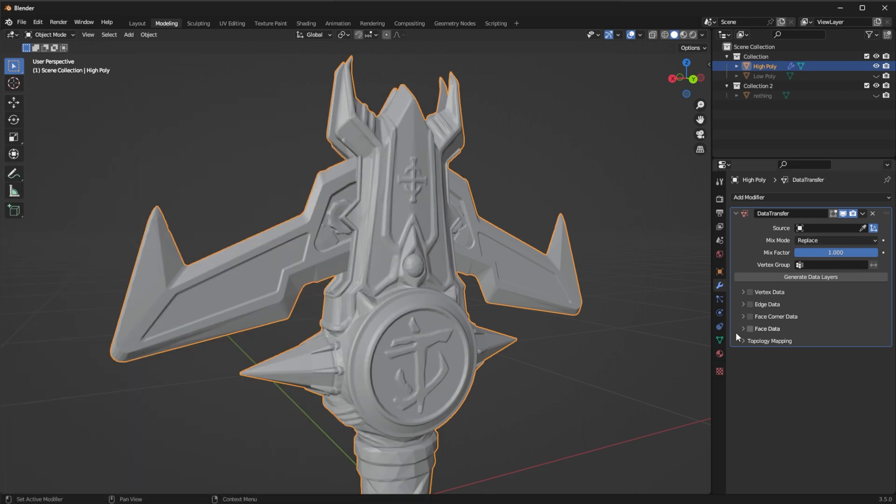
pyautogui.click(750, 328)
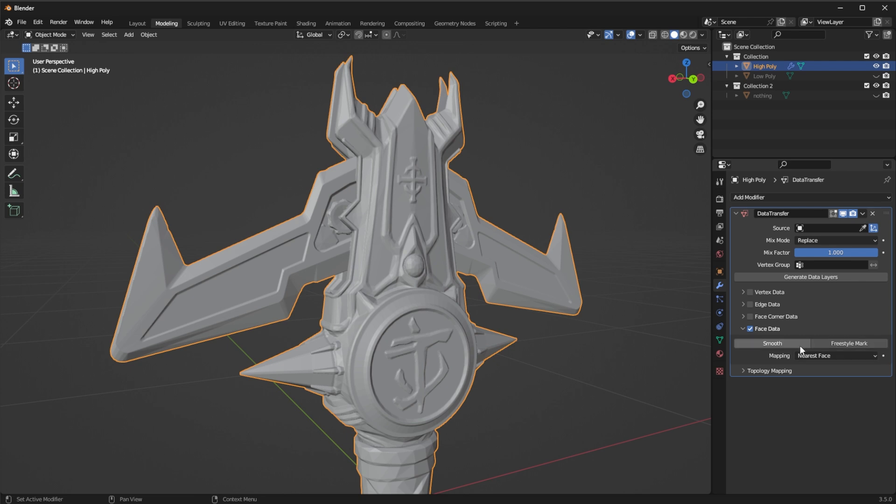
pyautogui.click(771, 343)
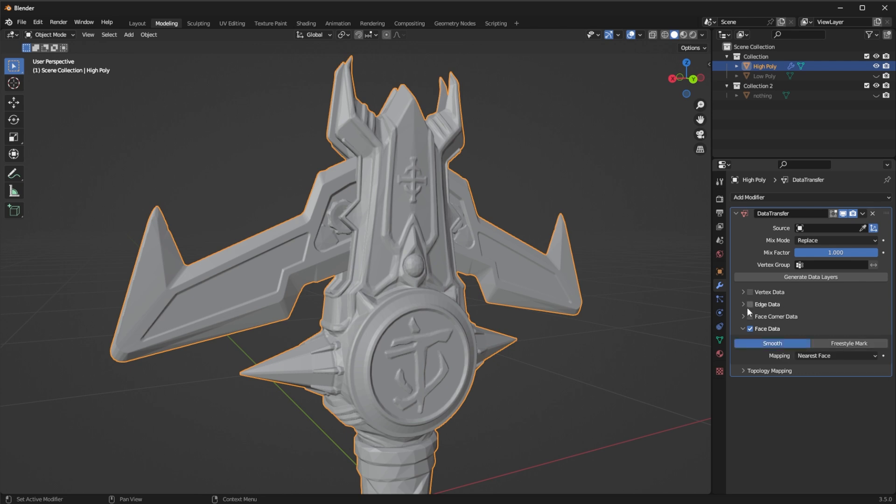
pyautogui.click(750, 316)
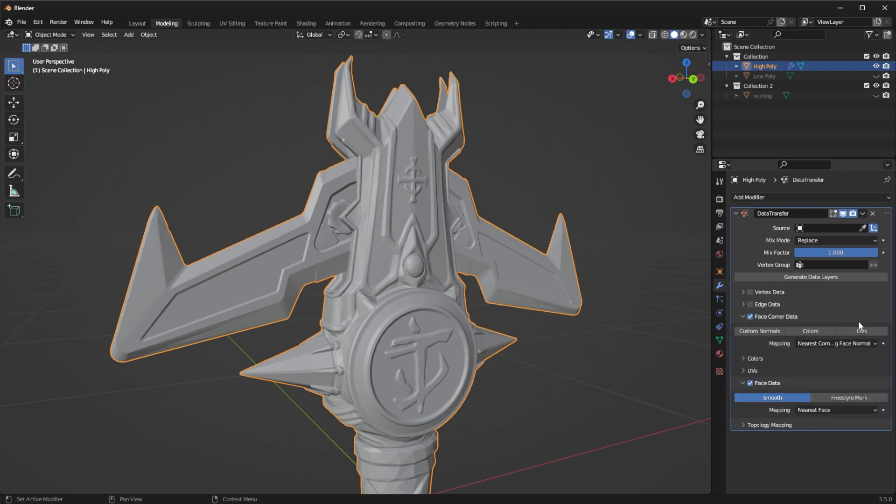
pyautogui.click(836, 343)
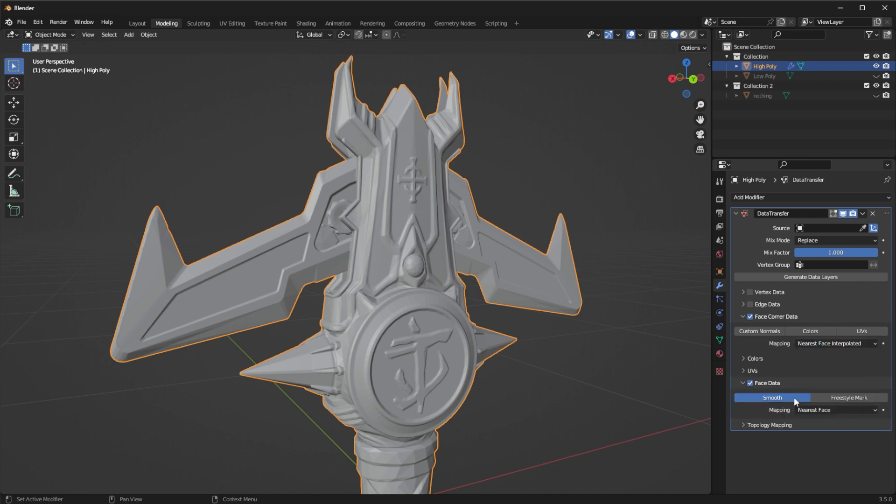
pyautogui.moveTo(862, 331)
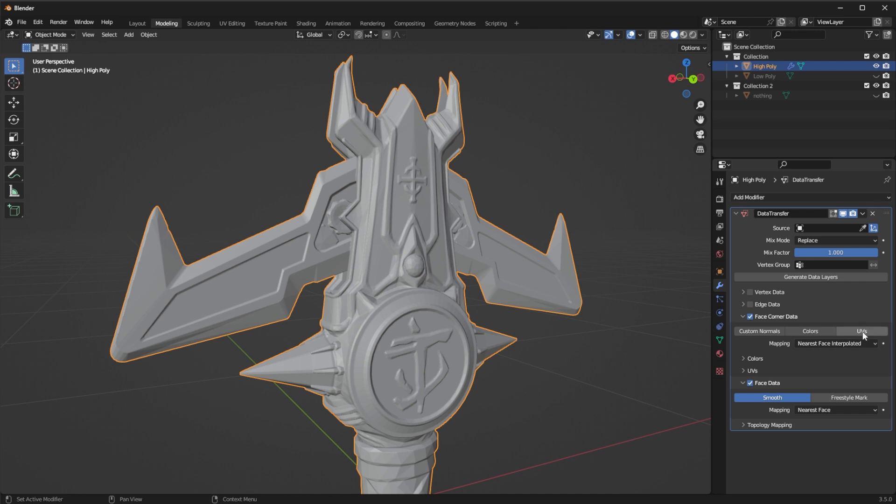
pyautogui.click(861, 331)
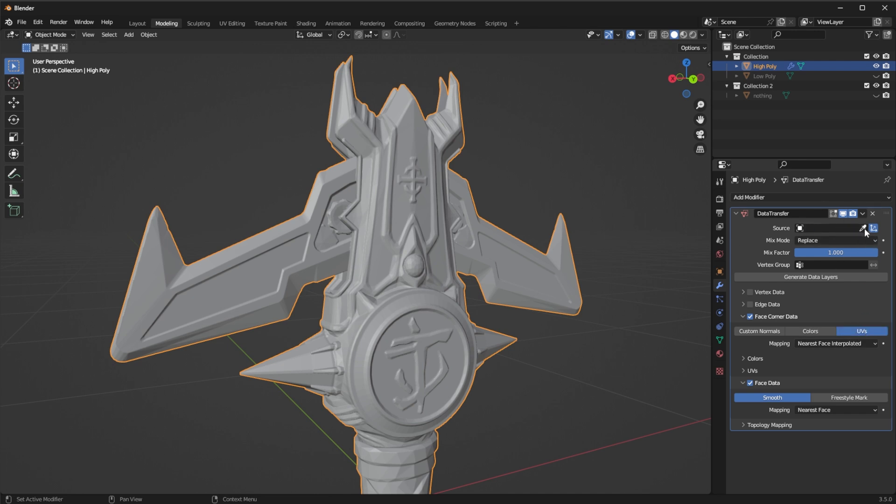
pyautogui.click(863, 228)
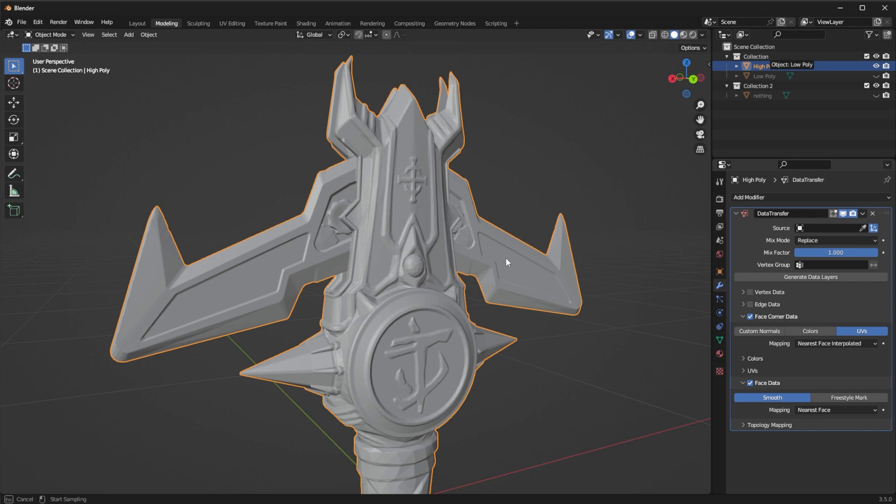
pyautogui.moveTo(573, 268)
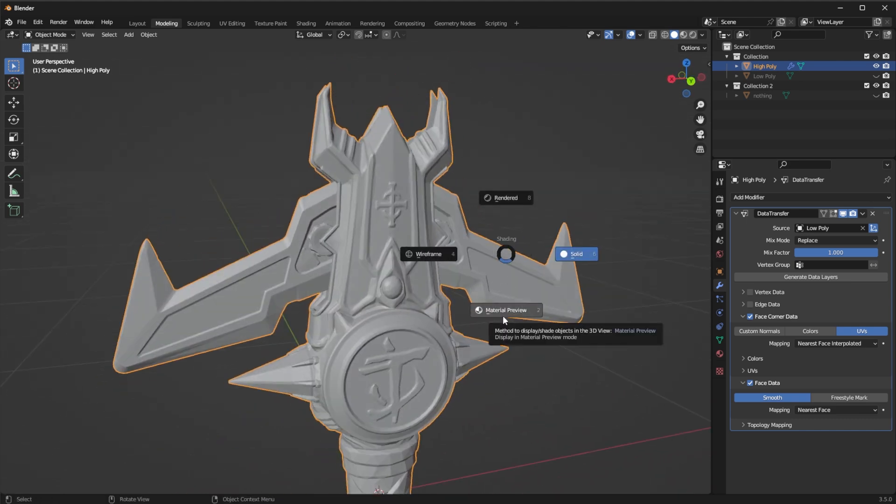
# Switch the viewport to Material Preview to see the textured High Poly handle.
pyautogui.click(505, 310)
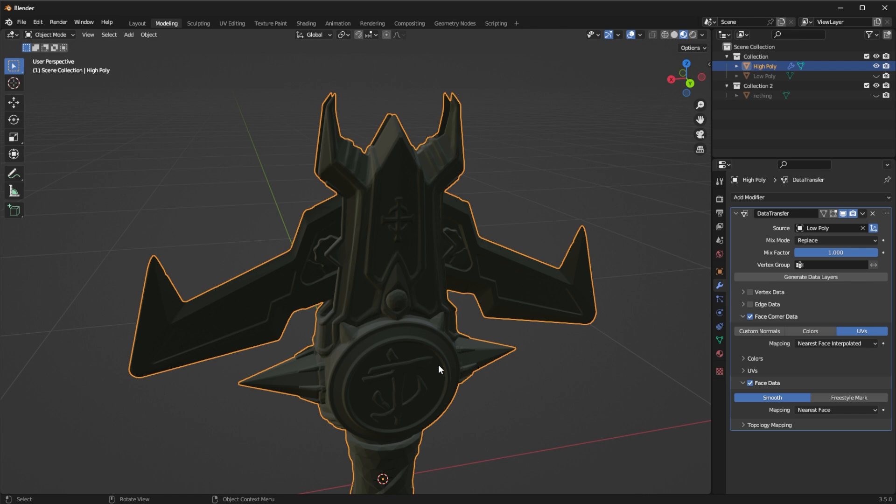
pyautogui.moveTo(553, 370)
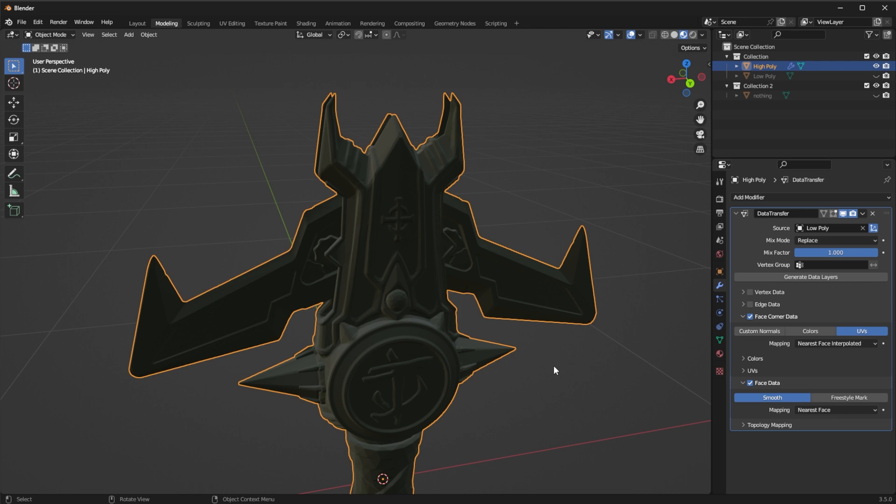
pyautogui.moveTo(563, 310)
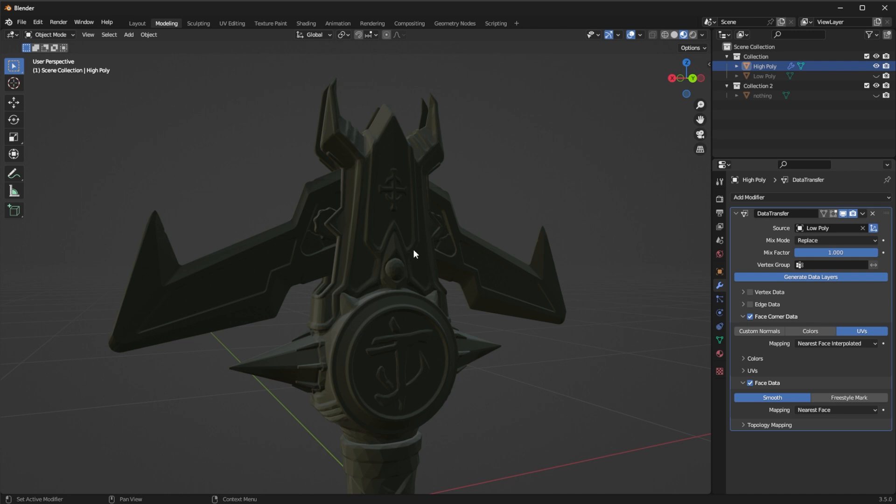
pyautogui.moveTo(408, 421)
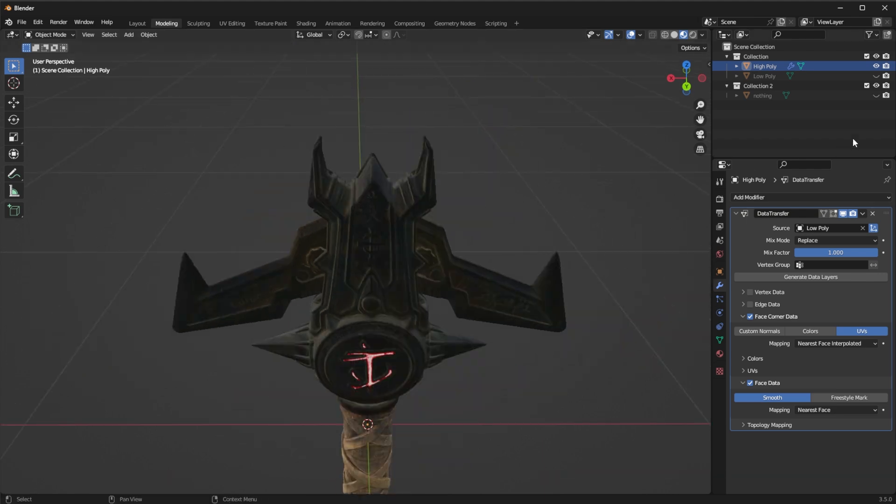
# Hide and re-show High Poly to compare its transferred textures.
pyautogui.click(875, 66)
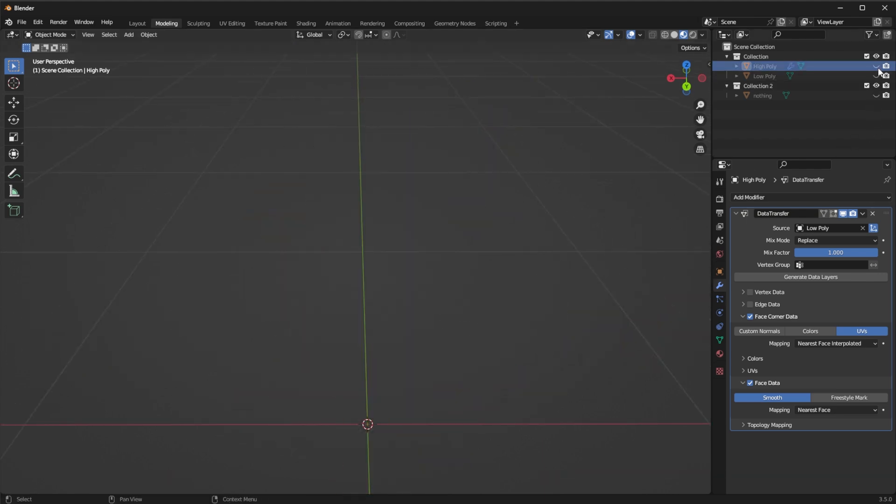
pyautogui.click(874, 66)
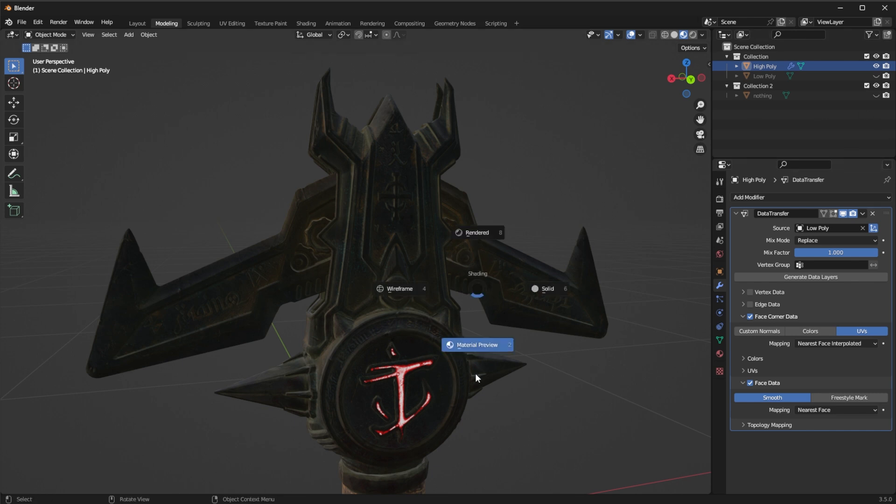
# Return to Solid shading and apply the Data Transfer modifier to High Poly.
pyautogui.click(547, 288)
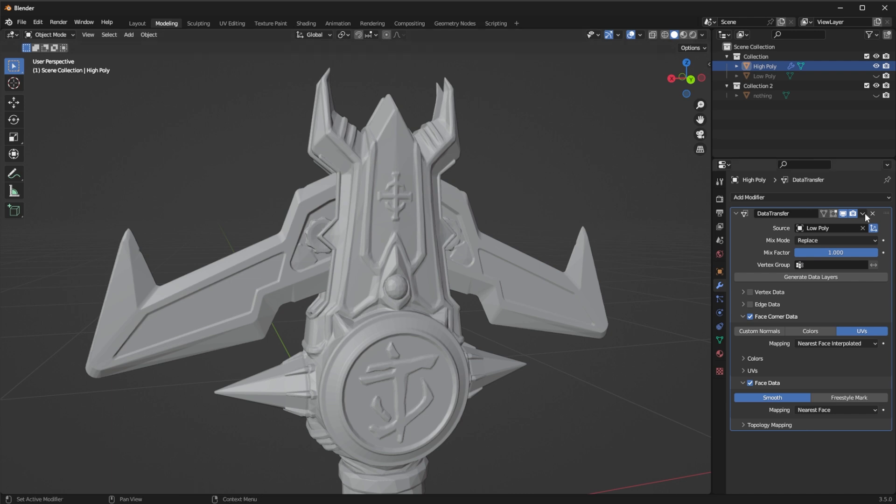
pyautogui.click(863, 213)
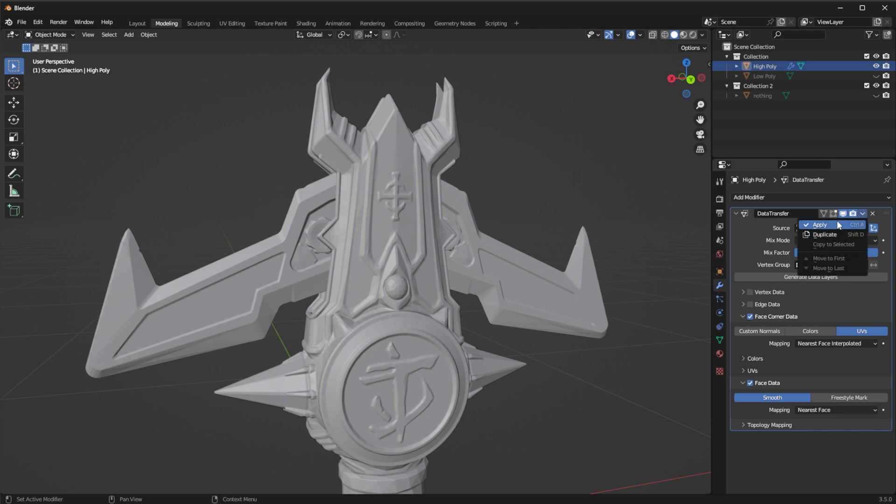
pyautogui.moveTo(823, 315)
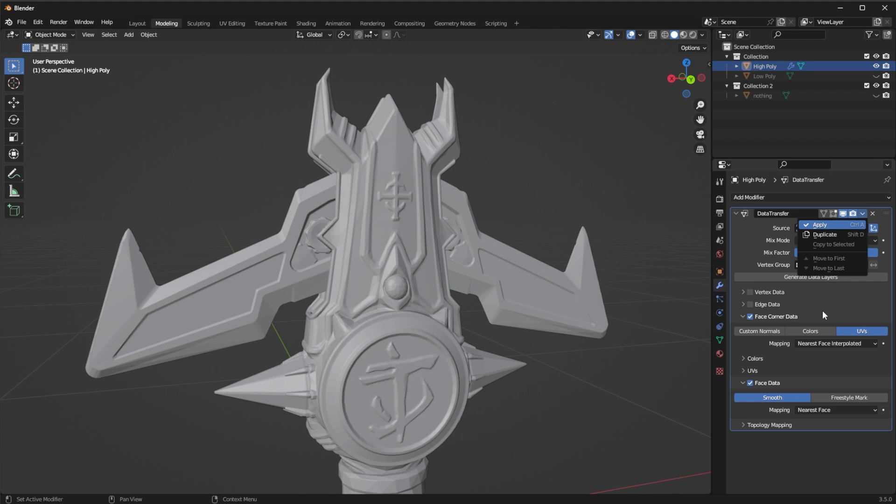
pyautogui.click(818, 224)
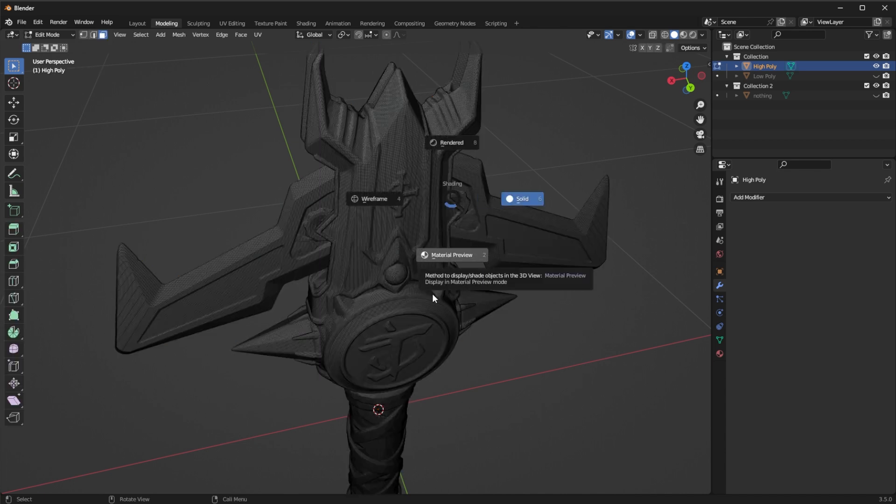
pyautogui.click(451, 255)
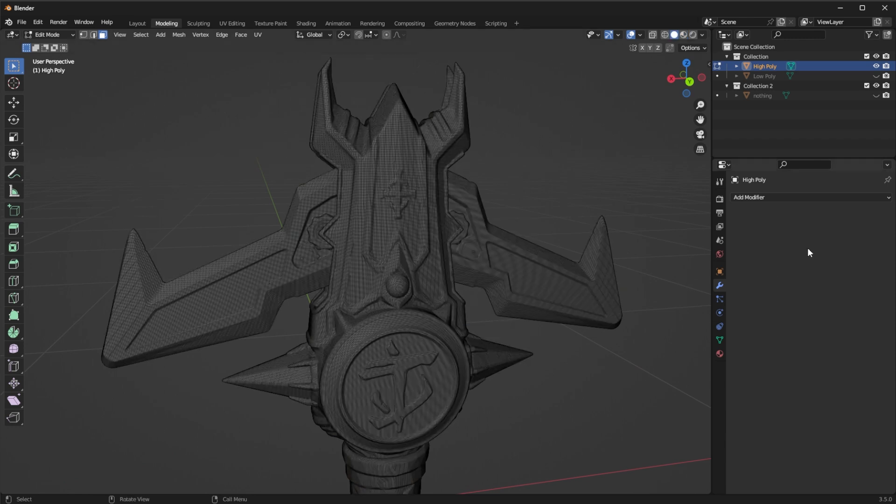
# Add a Displace modifier to High Poly with strength 0.001.
pyautogui.click(749, 197)
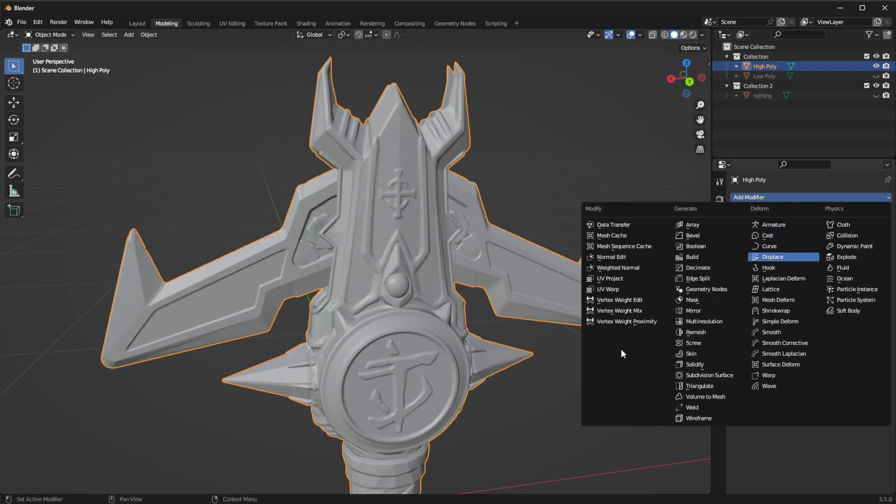
pyautogui.click(772, 256)
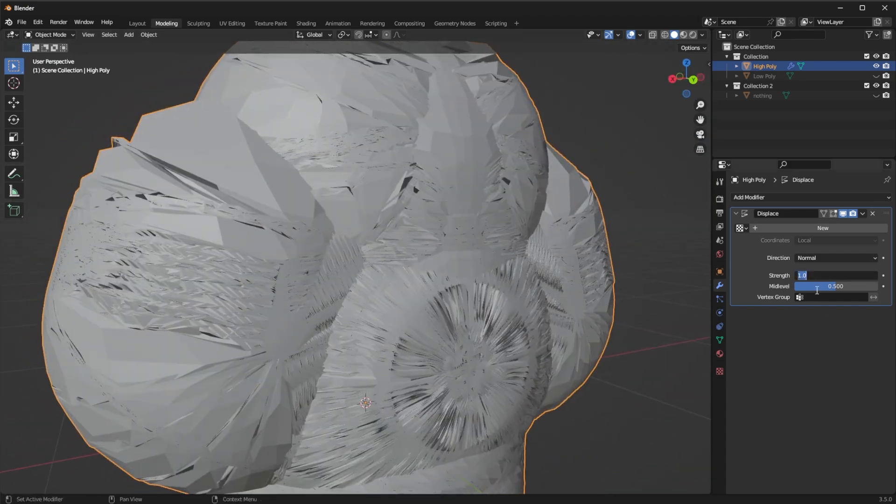
pyautogui.write('0.001')
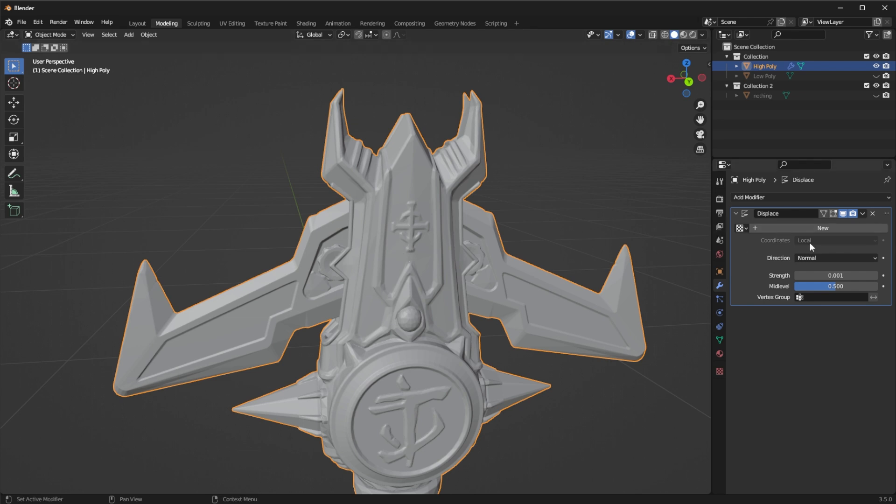
pyautogui.moveTo(823, 267)
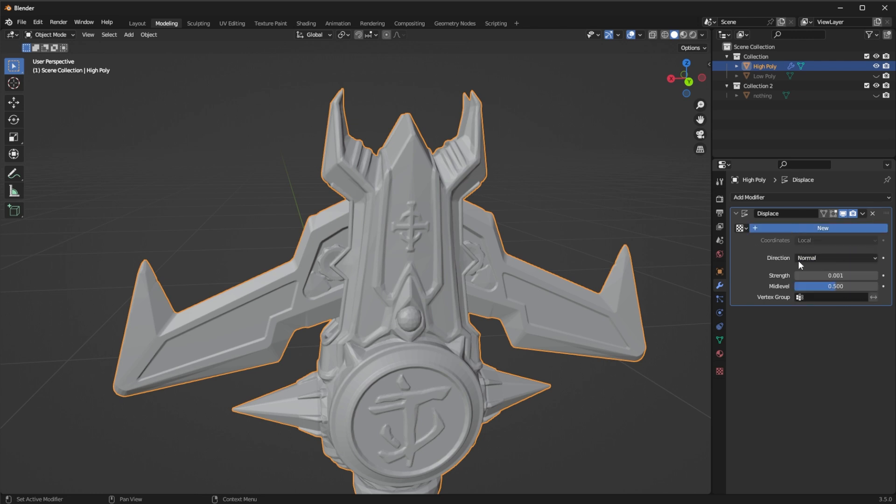
# Give the Displace modifier a new texture using crucible_nout.tga with UV mapping.
pyautogui.click(834, 240)
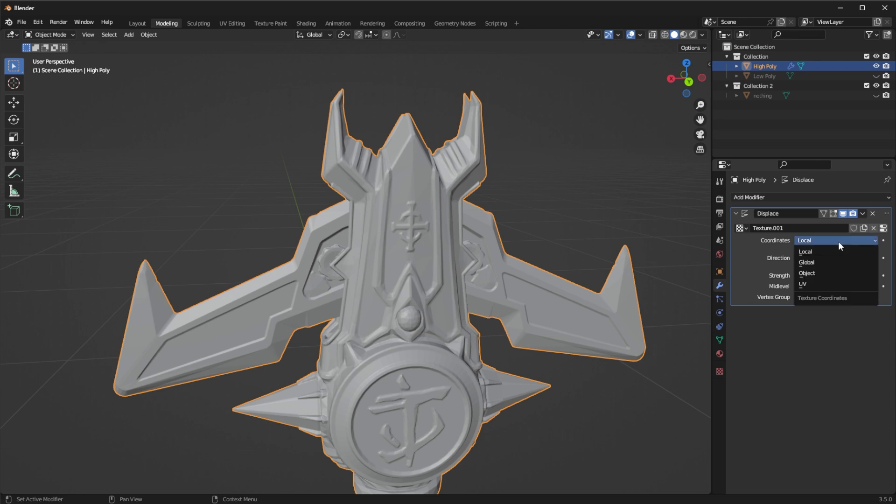
pyautogui.click(803, 284)
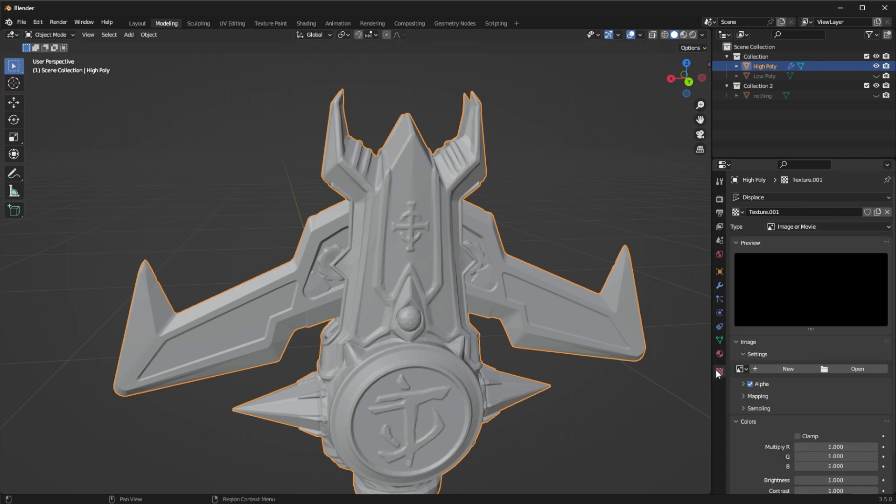
pyautogui.moveTo(748, 330)
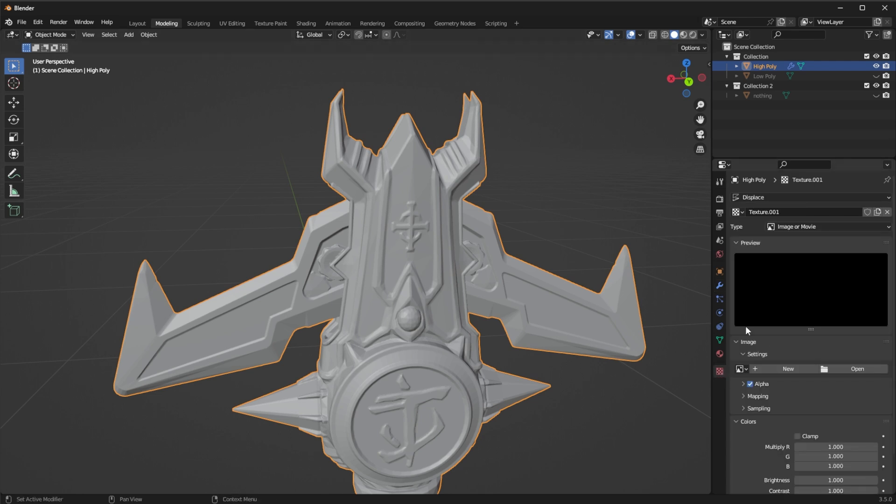
pyautogui.moveTo(766, 376)
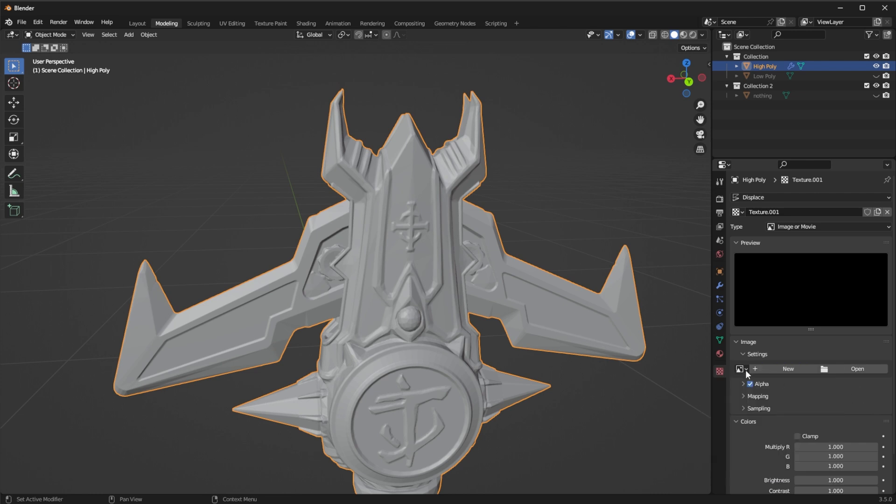
pyautogui.click(740, 368)
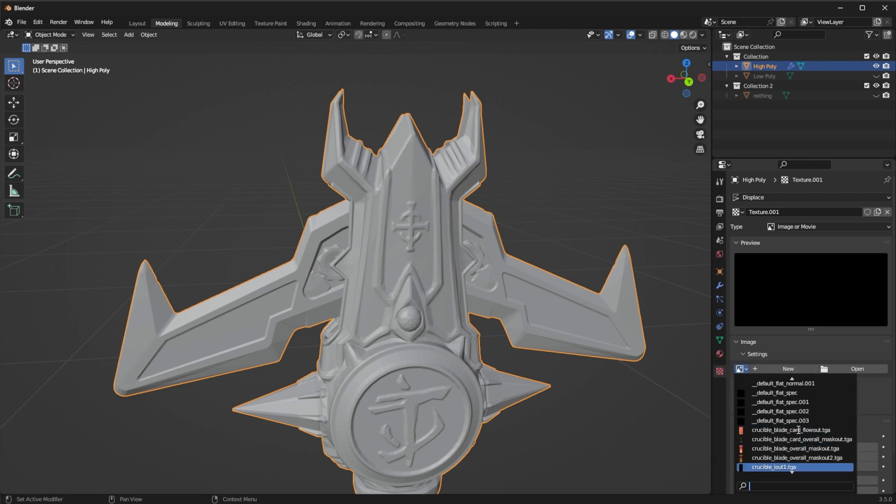
pyautogui.scroll(-3)
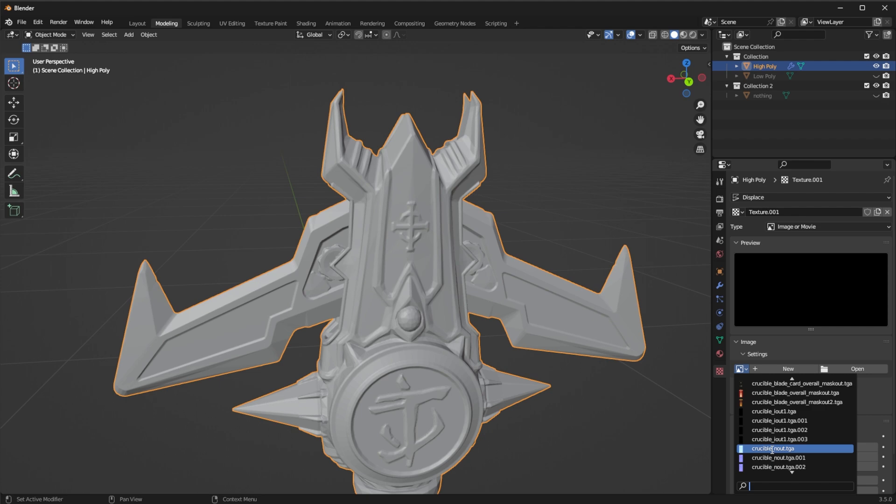
pyautogui.moveTo(771, 448)
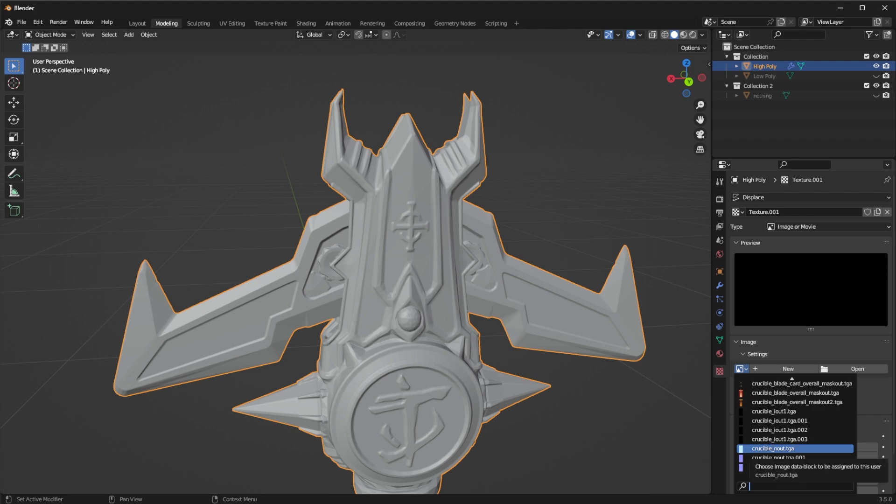
pyautogui.click(773, 449)
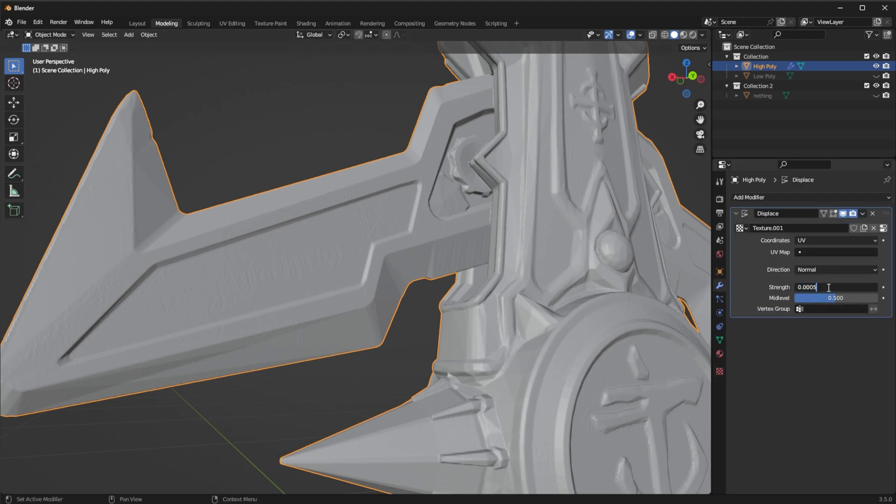
# Retype the Displace strength value, entering 0.001.
pyautogui.write('0.001')
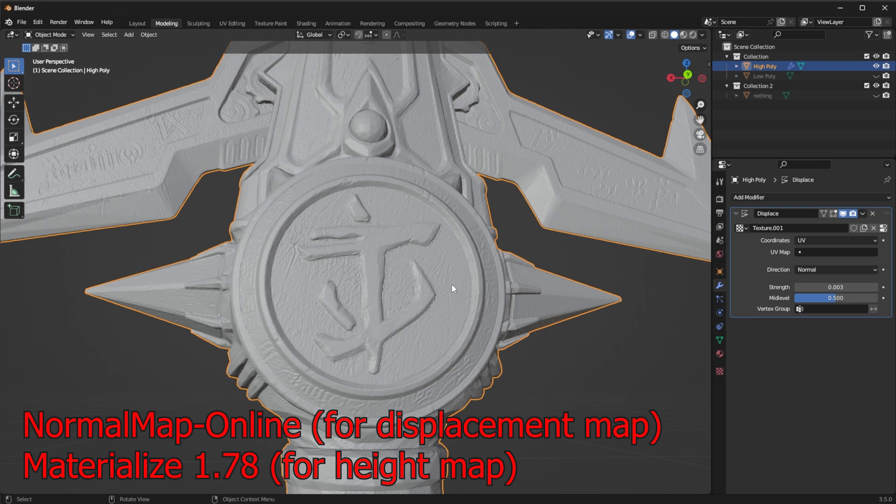
pyautogui.moveTo(440, 223)
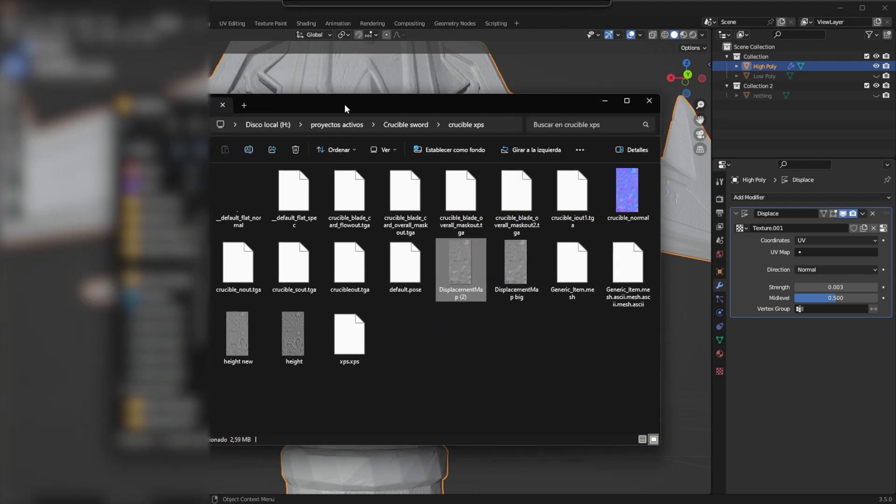
# Compare the DisplacementMap big, crucible_normal and height new images, then return to Blender's texture settings.
pyautogui.click(514, 262)
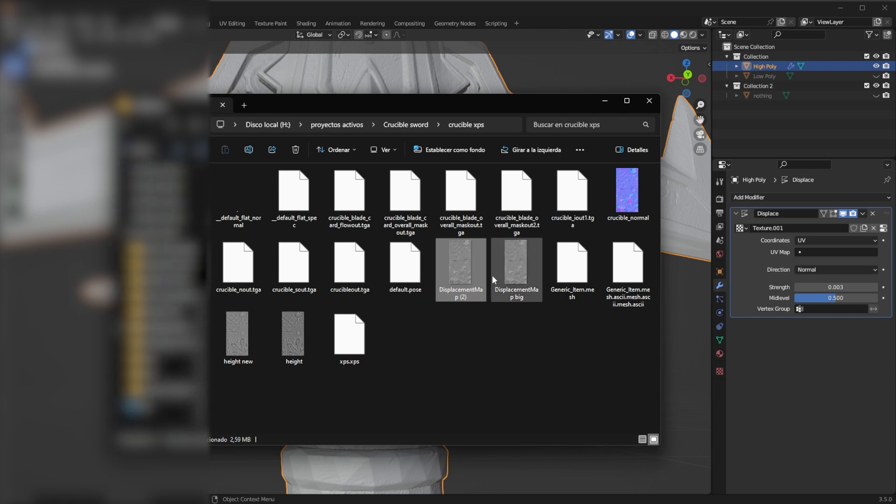
pyautogui.click(627, 194)
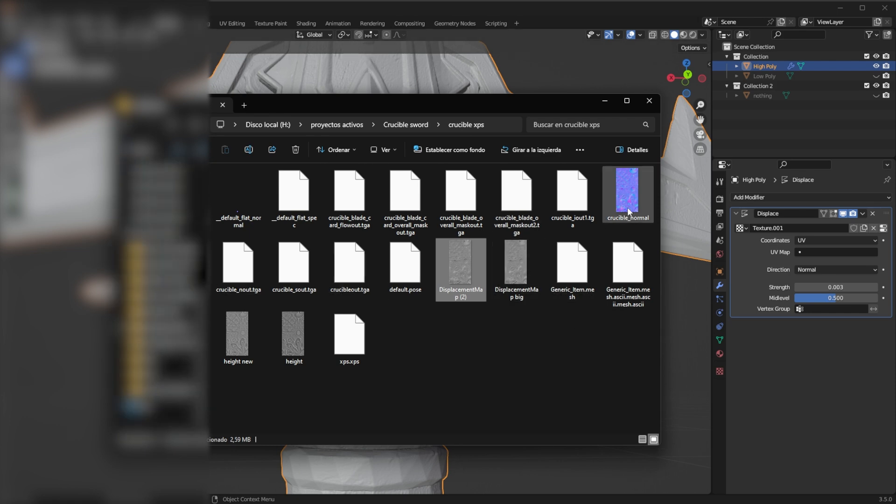
pyautogui.click(237, 336)
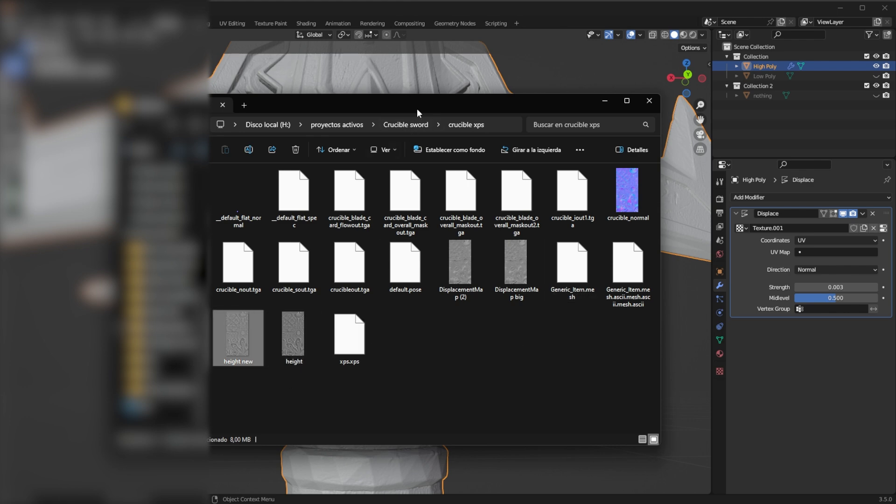
pyautogui.click(648, 101)
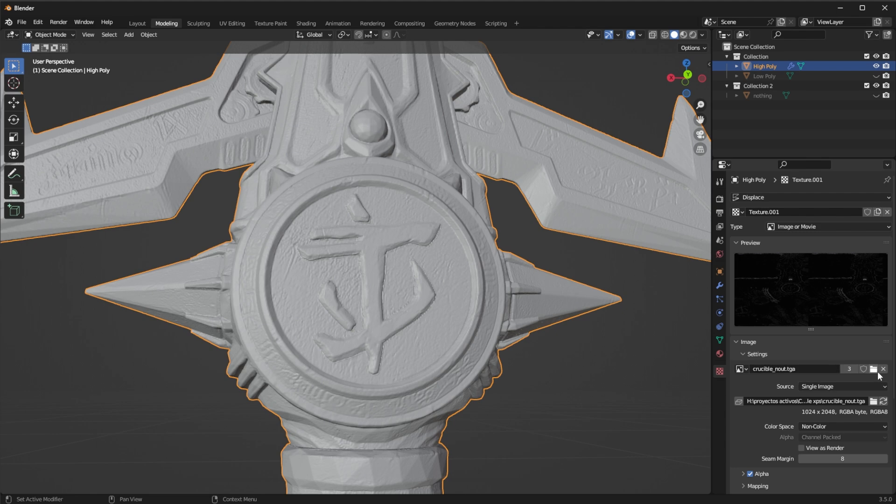
# Load height new.bmp as the displacement texture image.
pyautogui.click(878, 368)
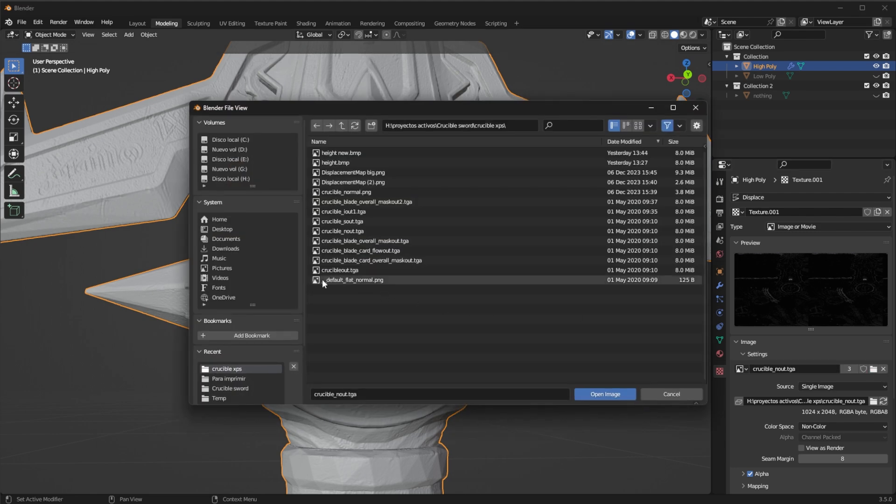
pyautogui.click(340, 152)
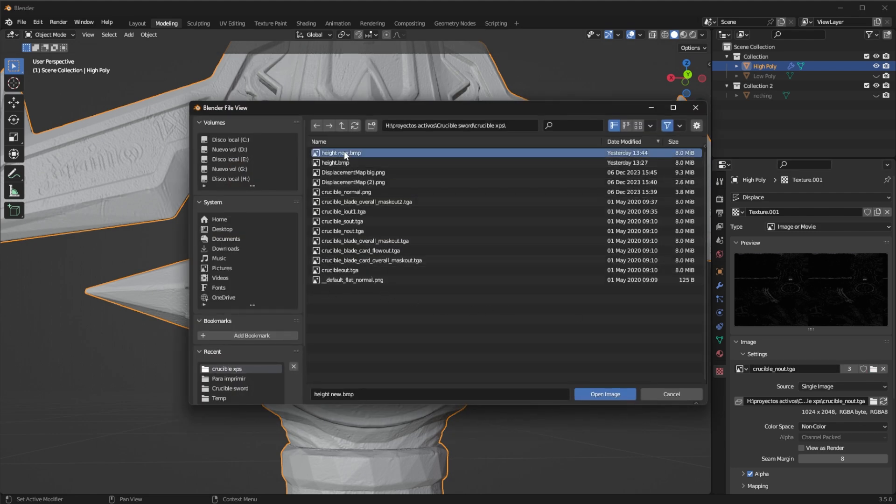
pyautogui.click(603, 394)
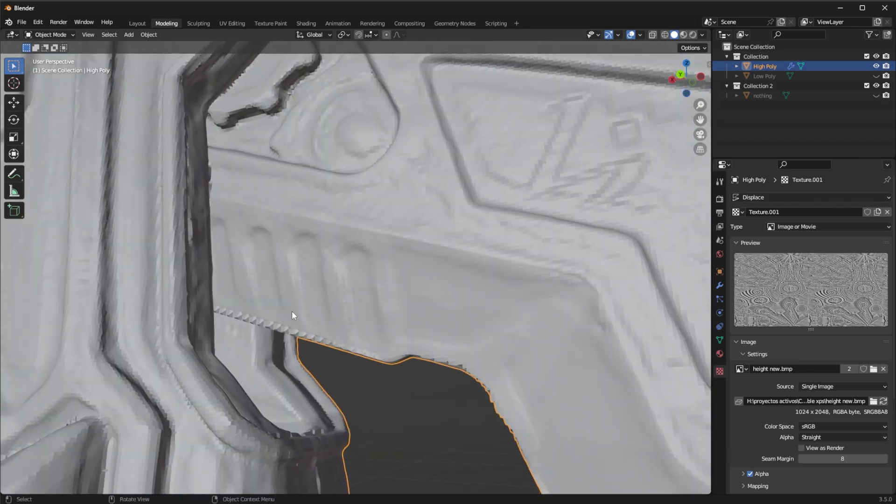
pyautogui.moveTo(332, 314)
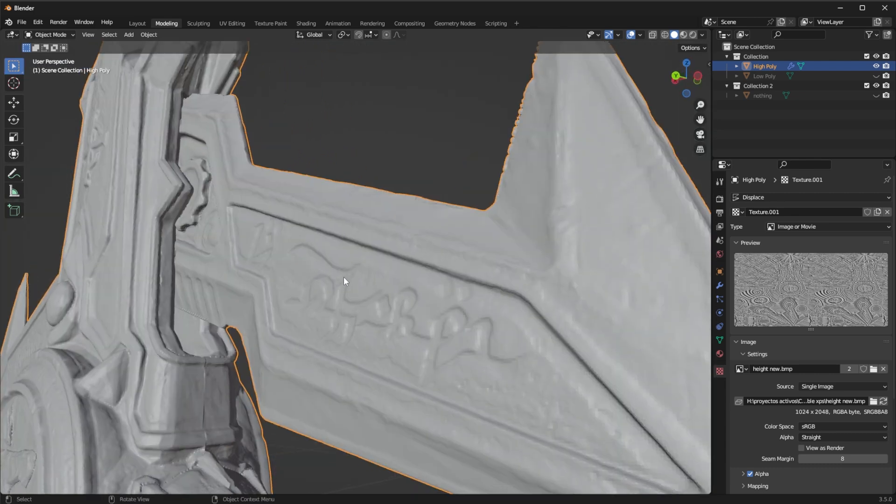
pyautogui.moveTo(463, 332)
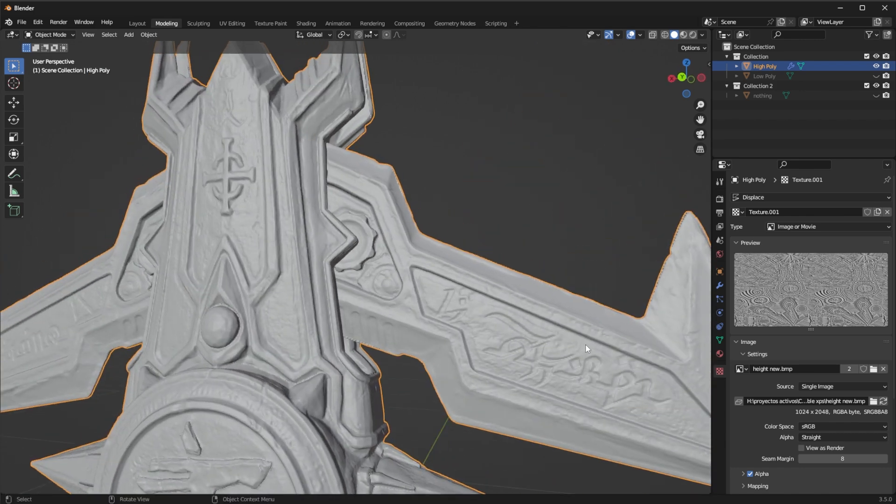
# Set Displace strength to 0.005 and scroll to the texture's Colors contrast setting.
pyautogui.click(719, 285)
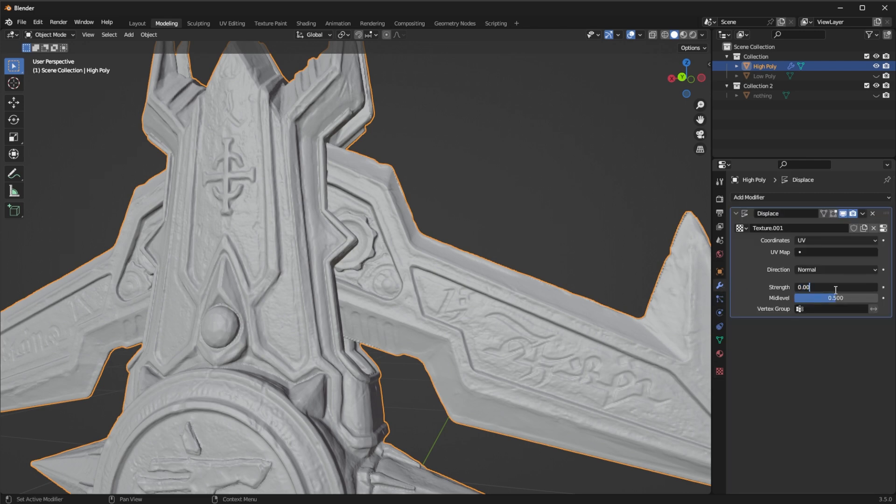
pyautogui.write('0.005')
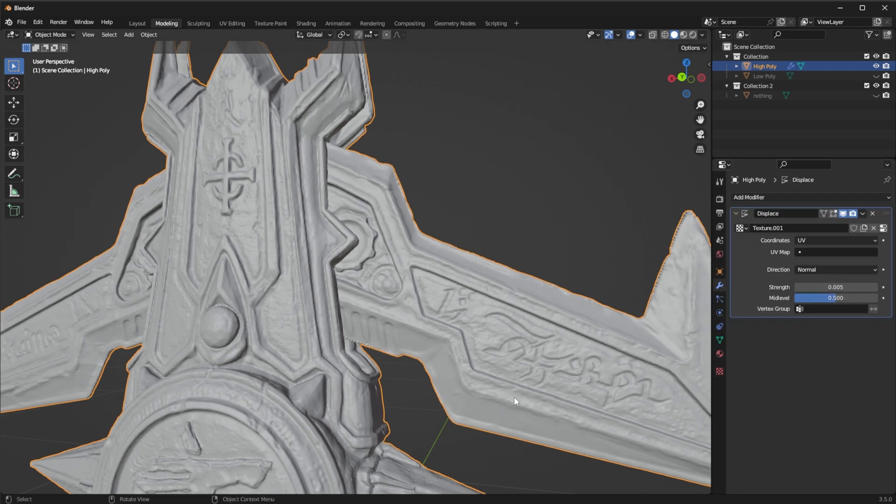
pyautogui.doubleClick(835, 287)
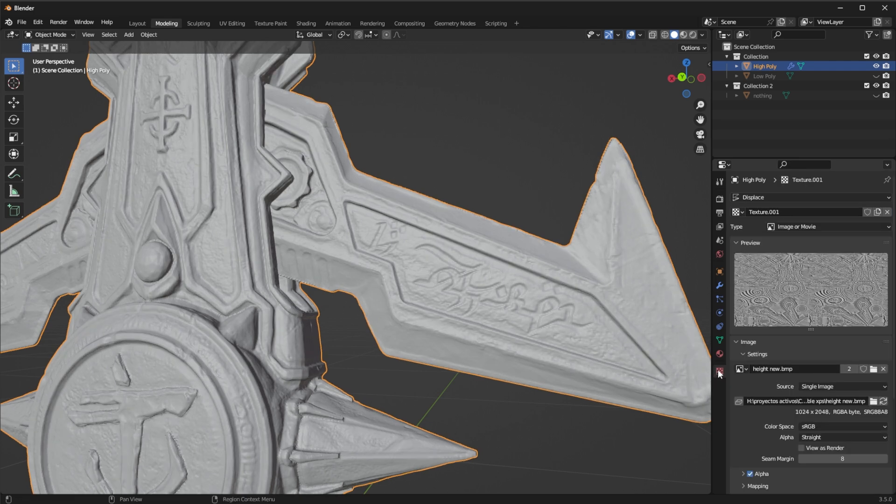
pyautogui.scroll(-3)
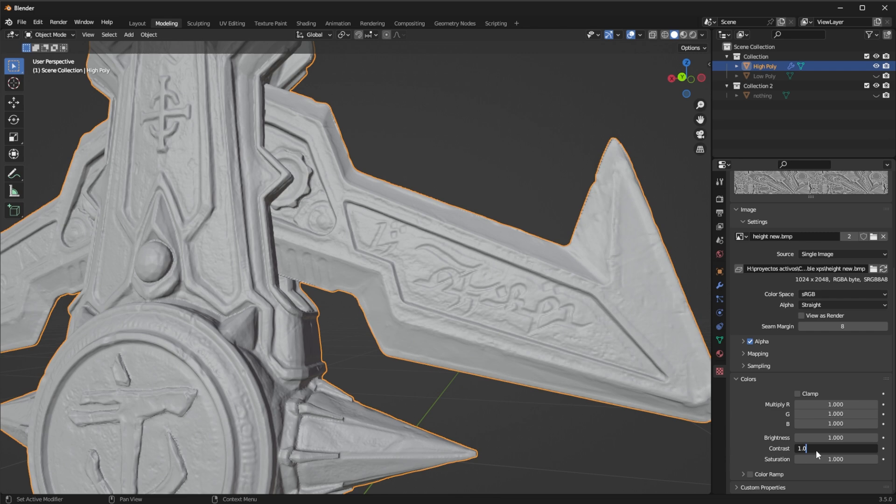
# Set the height new.bmp texture contrast to 1.2.
pyautogui.write('2.040')
pyautogui.press('Return')
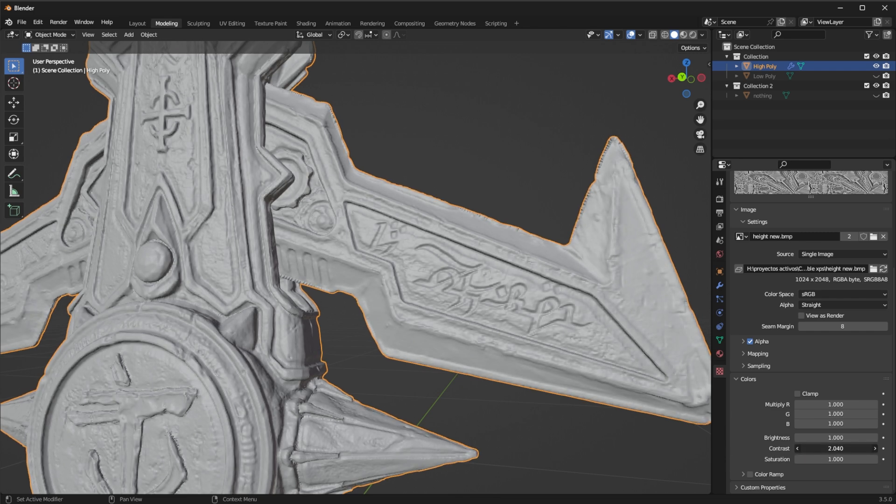
pyautogui.click(873, 448)
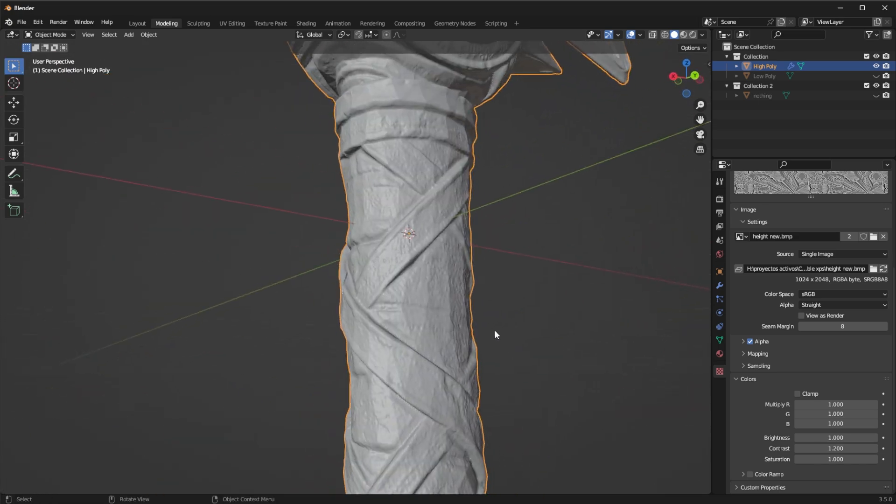
pyautogui.moveTo(402, 337)
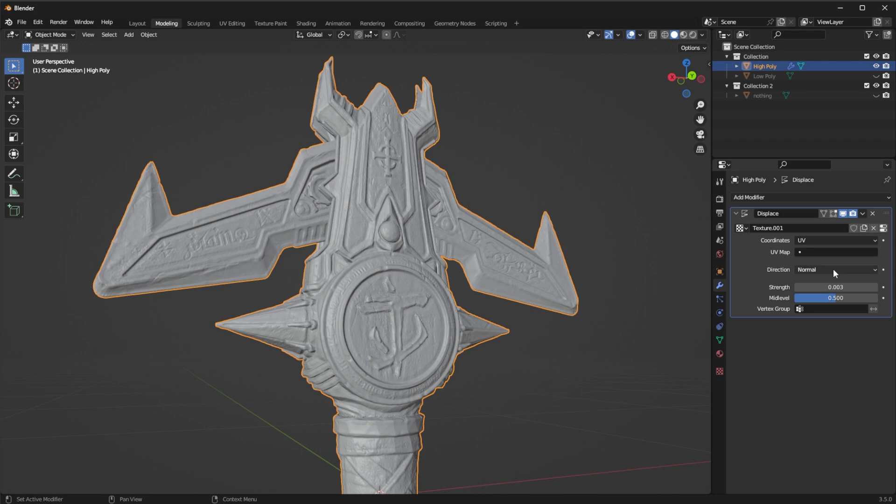
# Apply the Displace modifier to High Poly and enter Edit Mode.
pyautogui.click(862, 213)
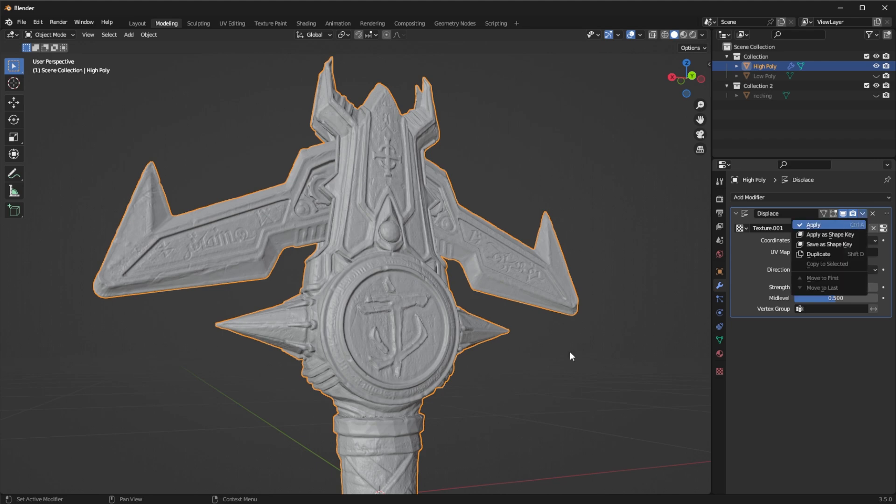
pyautogui.click(811, 224)
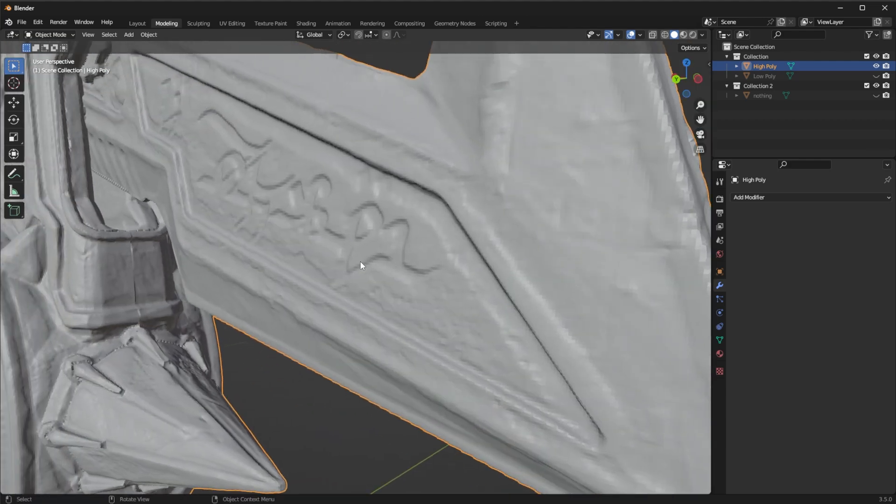
pyautogui.press('Tab')
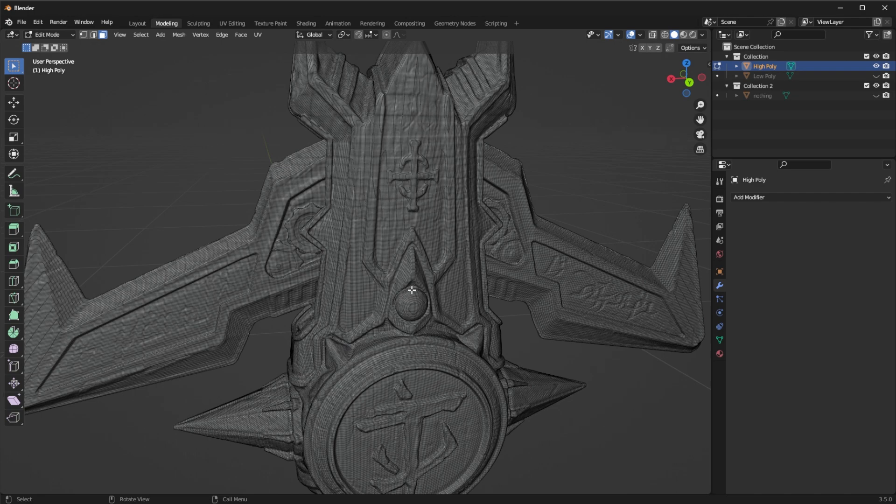
pyautogui.moveTo(431, 382)
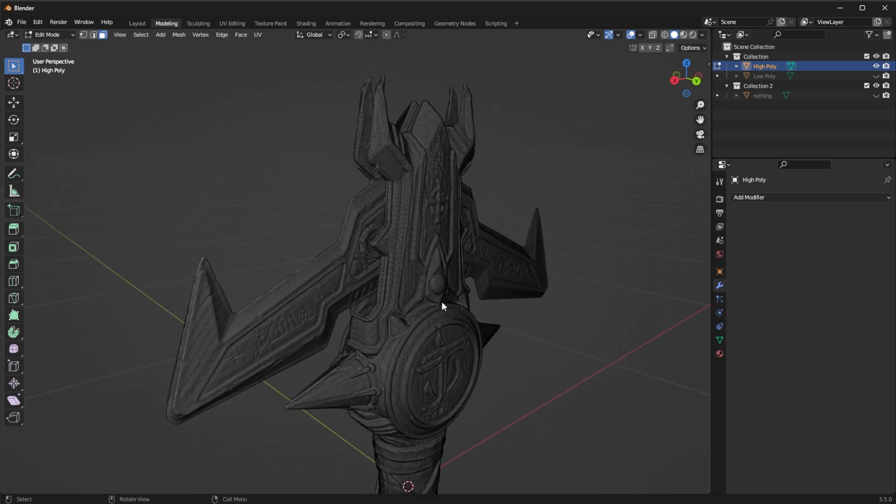
# Open the STL export file browser from the File menu.
pyautogui.click(21, 23)
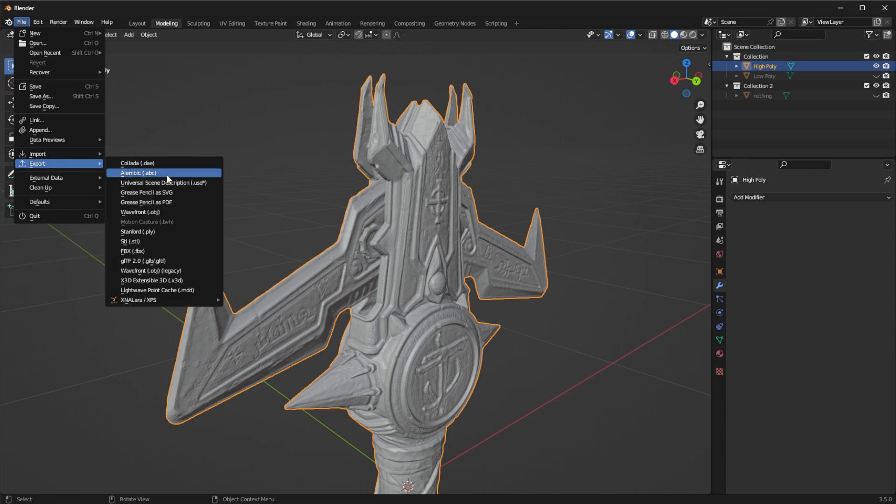
pyautogui.click(130, 241)
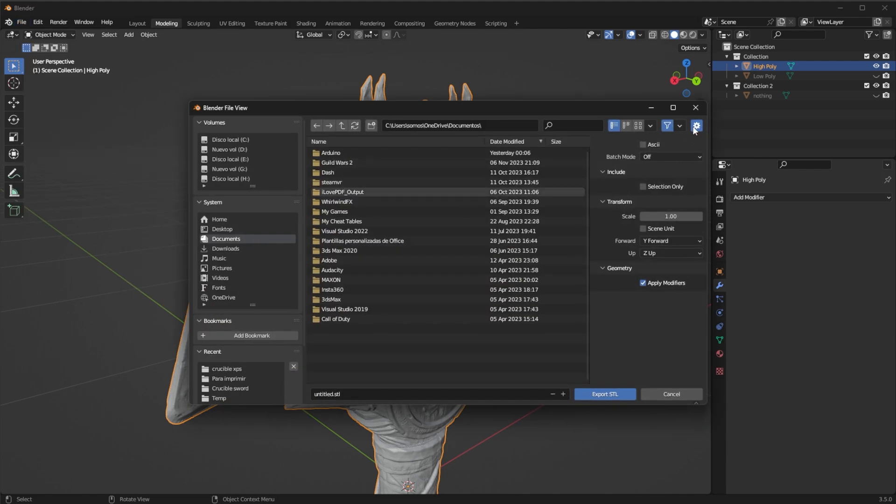